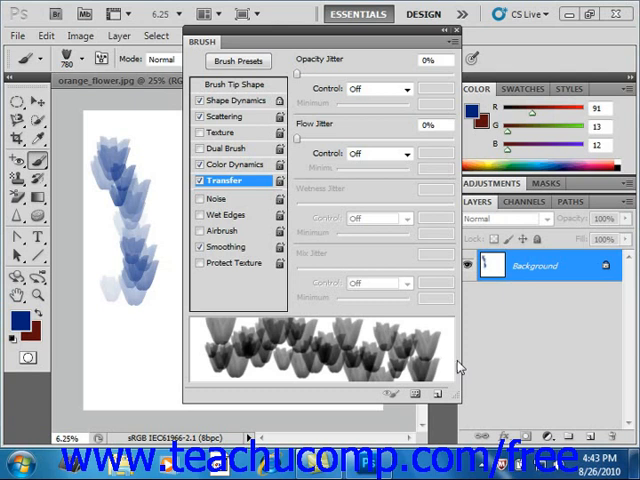
mouse_move(456, 362)
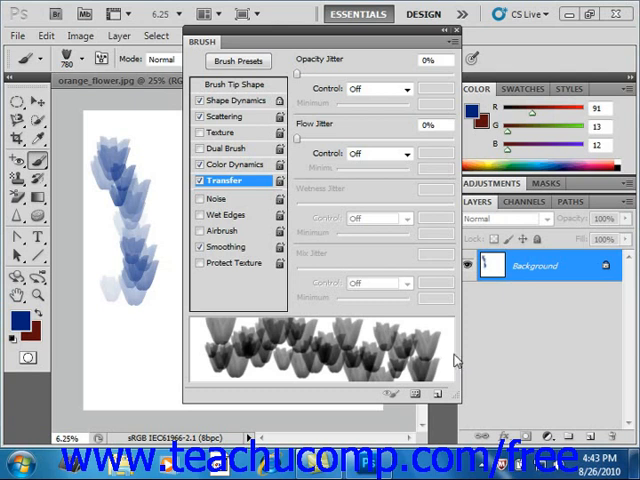
Start saving the current brush presets as a library via the Brush Presets panel menu.
click(236, 60)
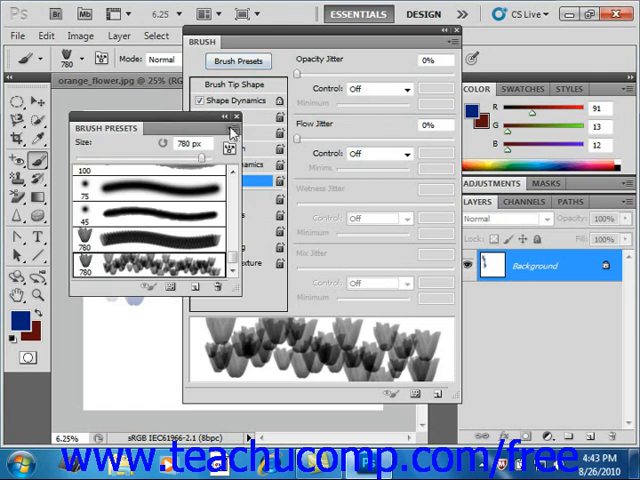
click(232, 132)
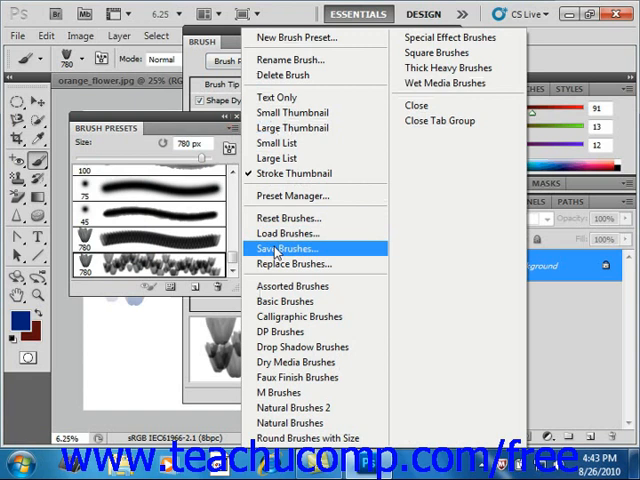
click(288, 244)
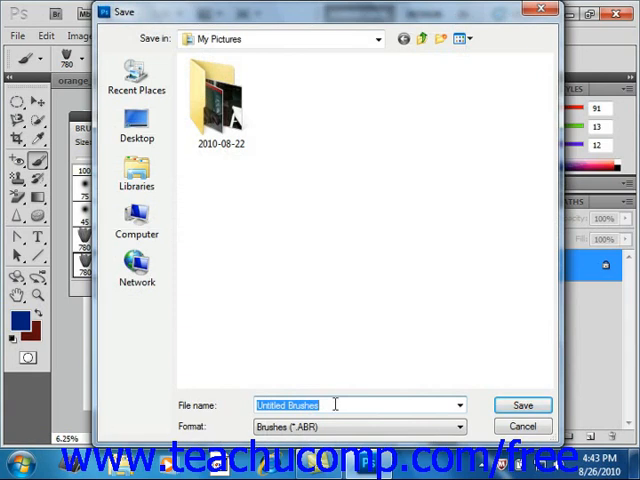
Name the brush library 'My brushes', keeping the Brushes (*.ABR) format.
text(My b)
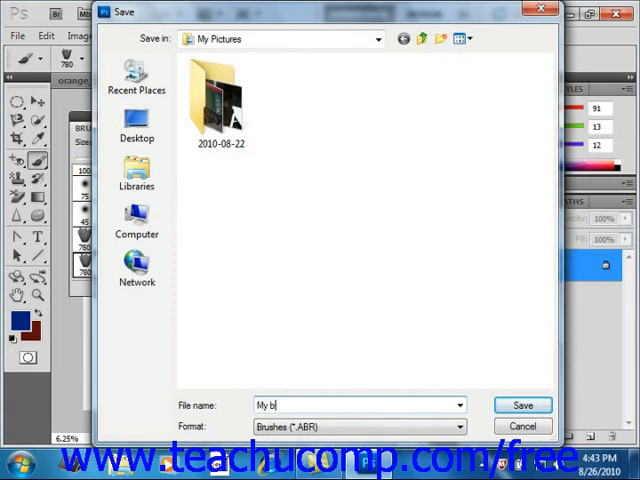
text(rushes)
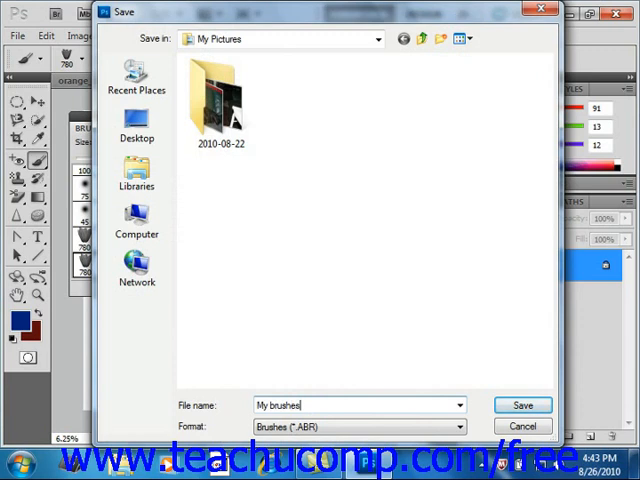